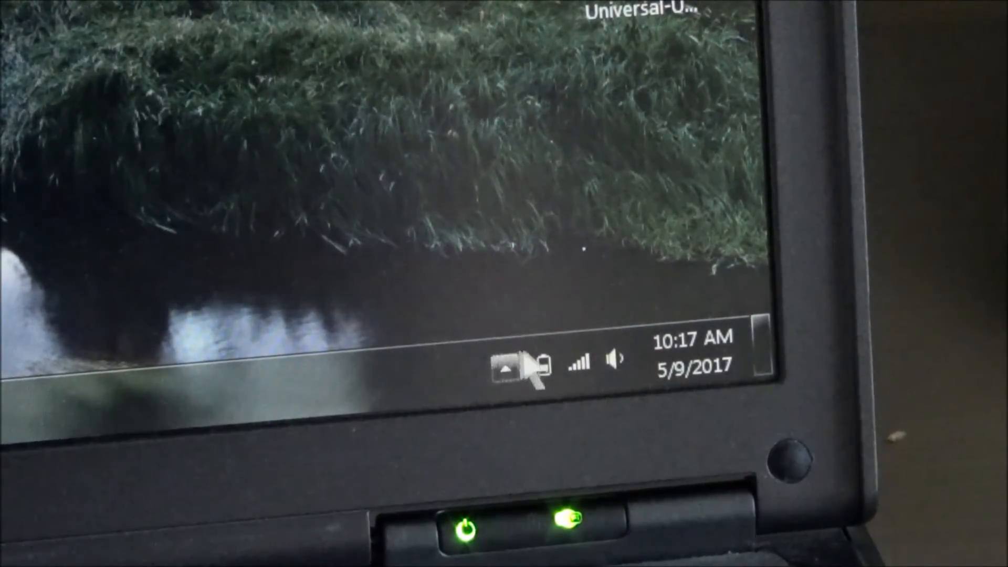
# Open the tray battery flyout showing 57% remaining and the Balanced power plan.
pyautogui.click(542, 363)
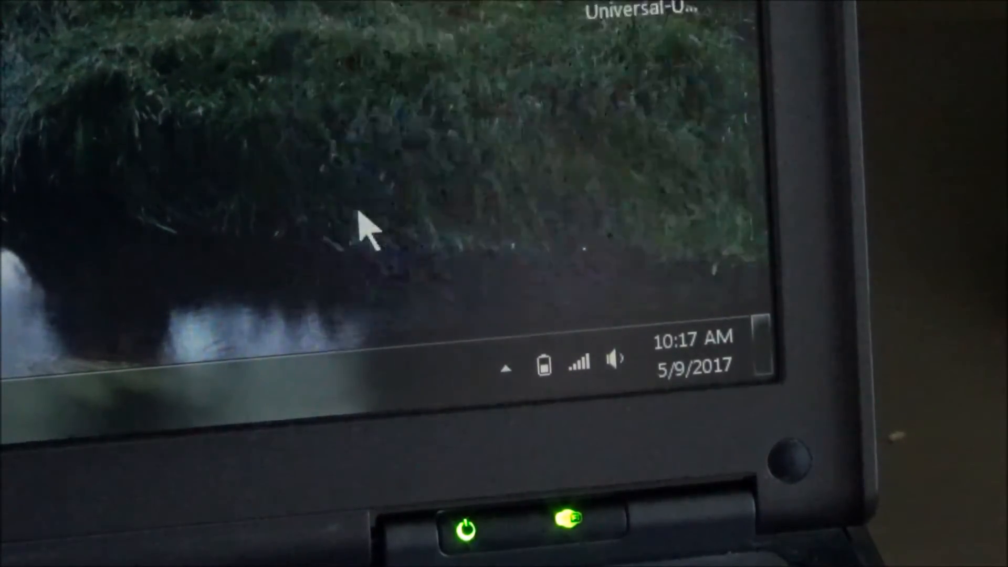
pyautogui.click(544, 360)
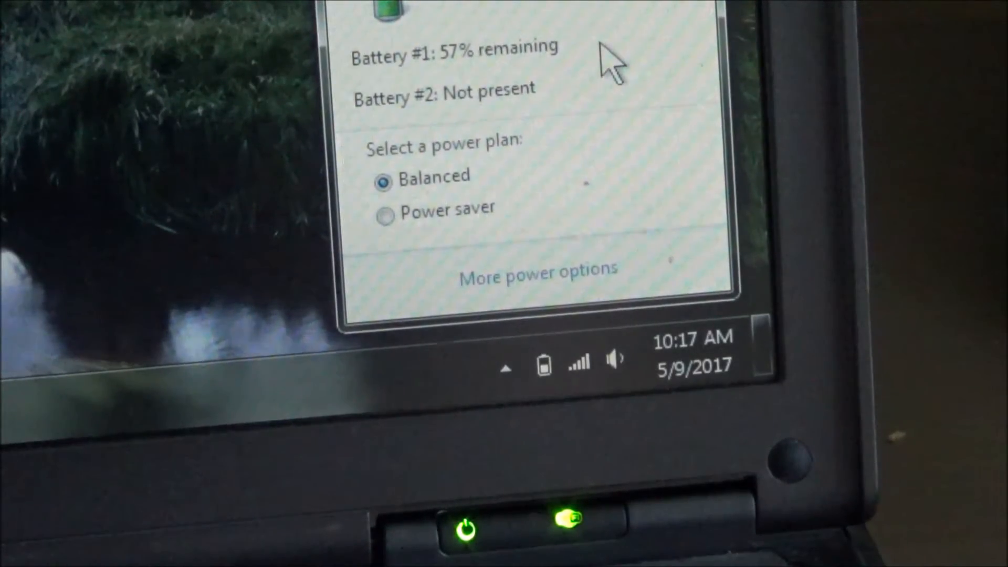